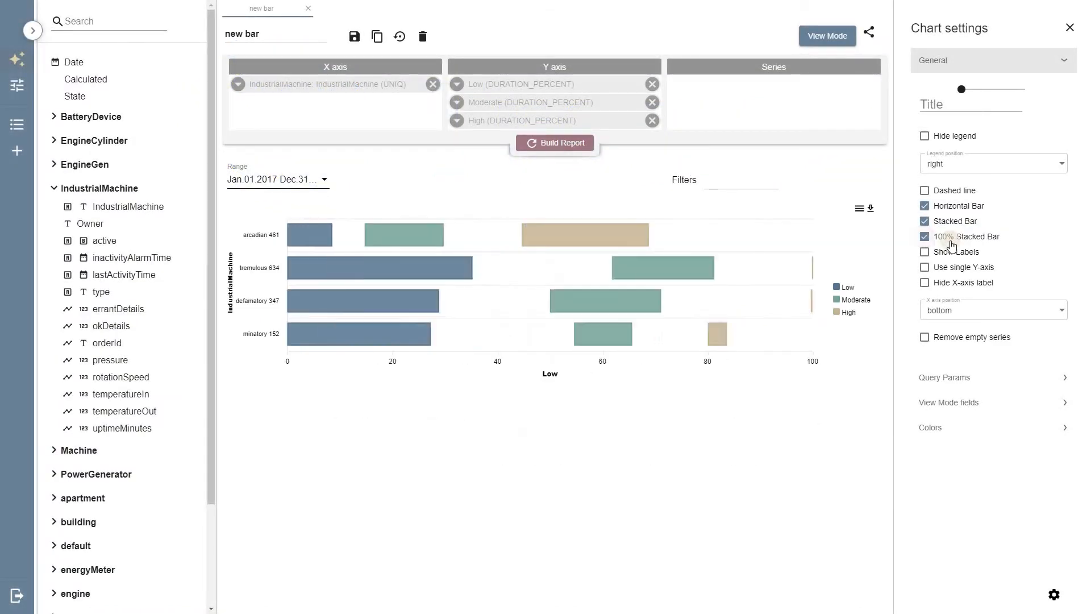
- Preview the bar chart and hour-vs-day-of-week heatmap, then switch to the new line view
click(925, 251)
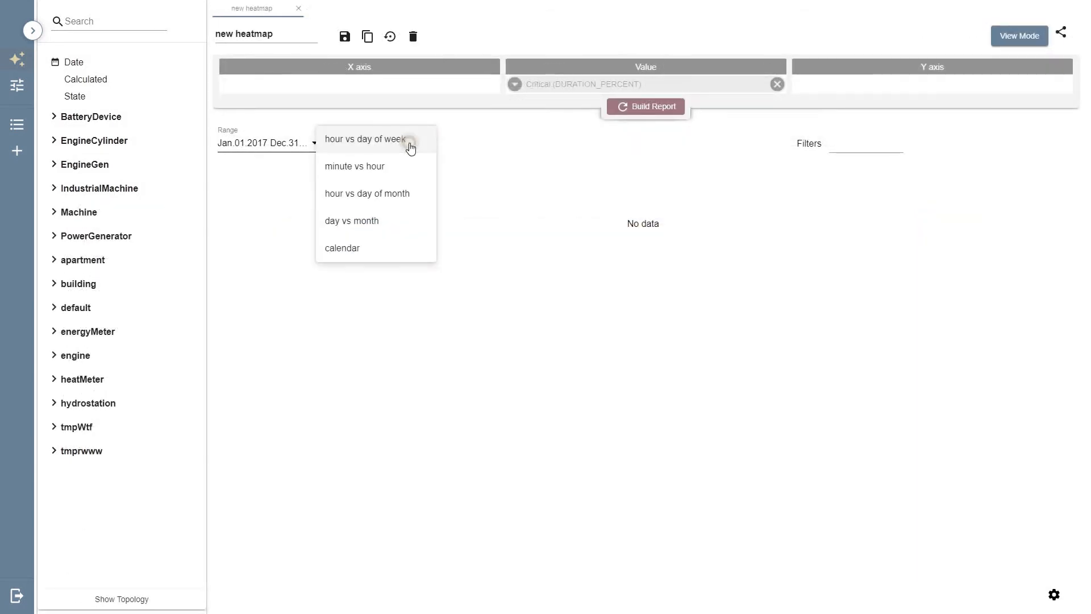
click(364, 139)
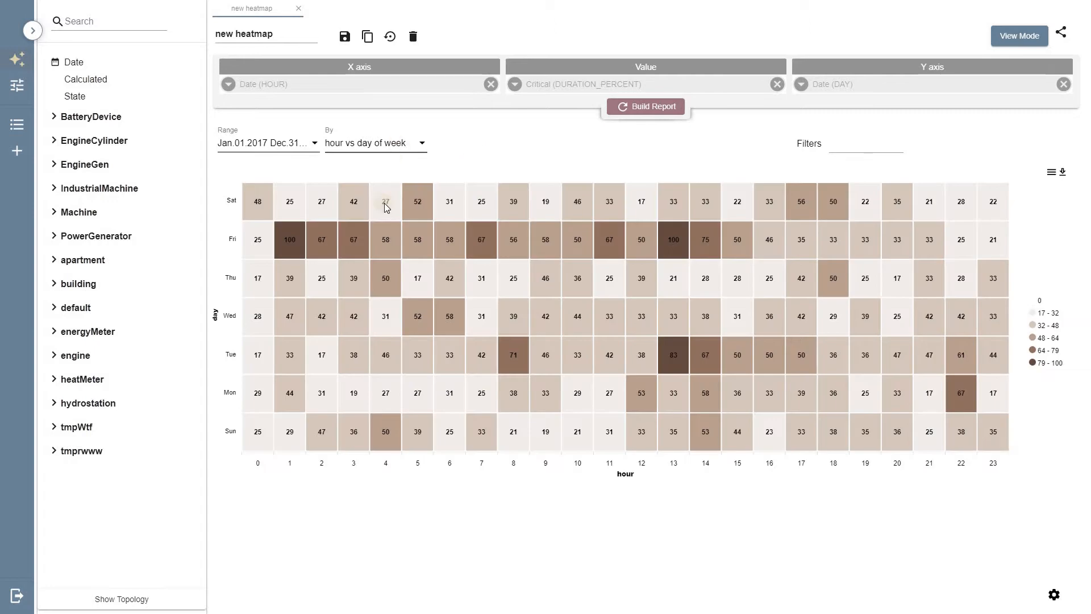
click(263, 7)
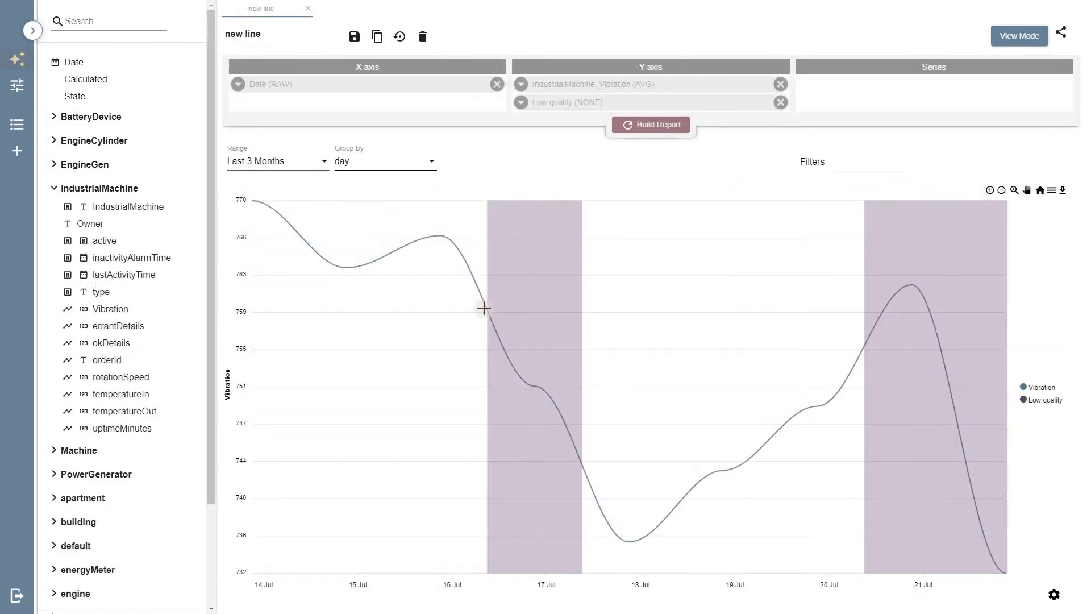
mouse_move(738, 388)
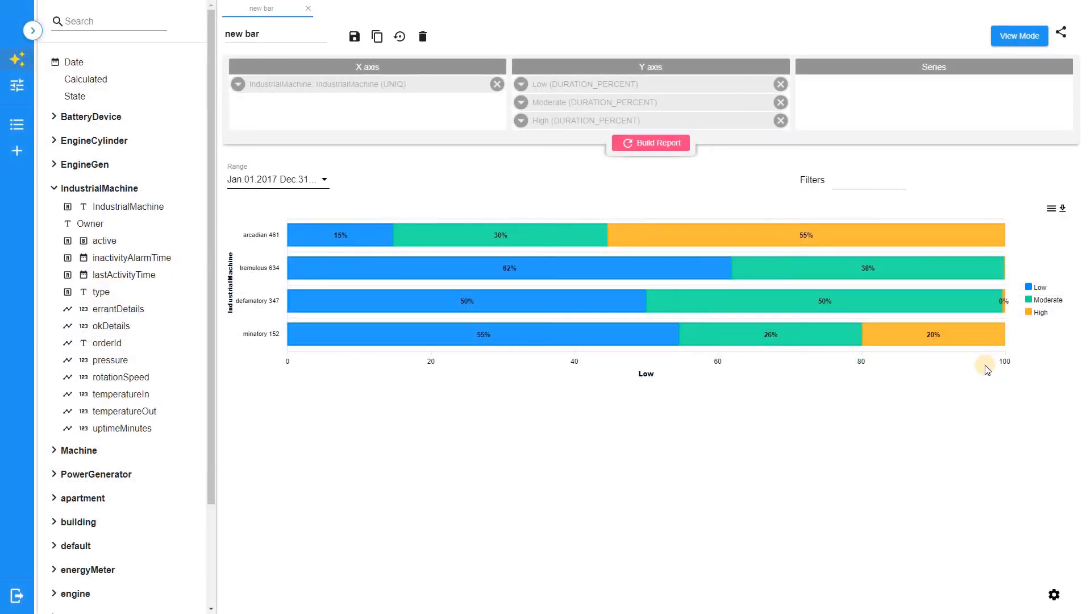
- Put IndustrialMachine on the X axis and make the first State measure DURATION_PERCENT with an okDetails condition
click(400, 36)
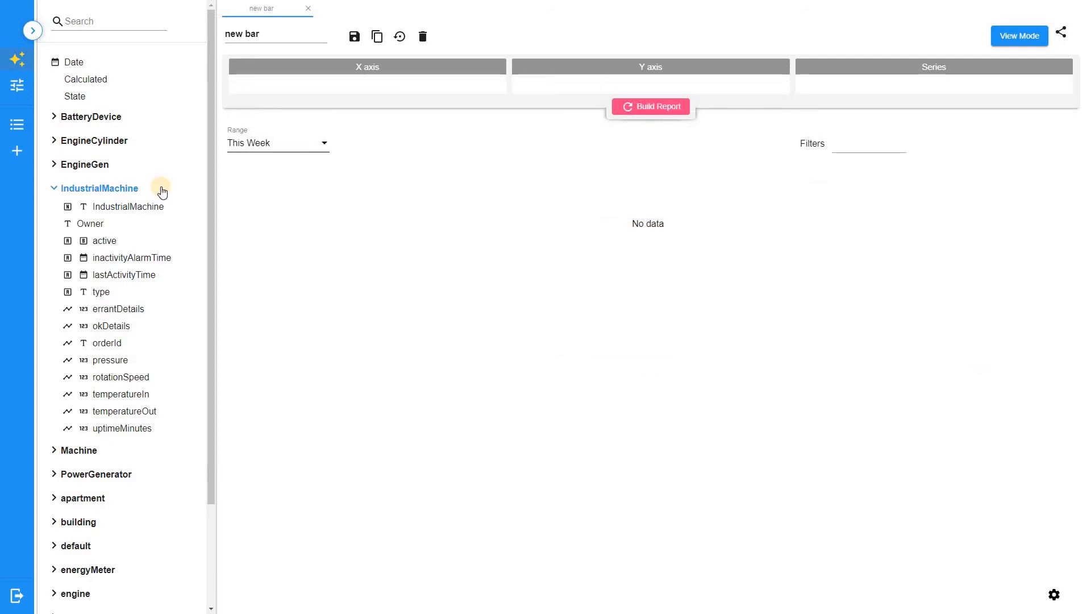
drag(128, 206, 347, 83)
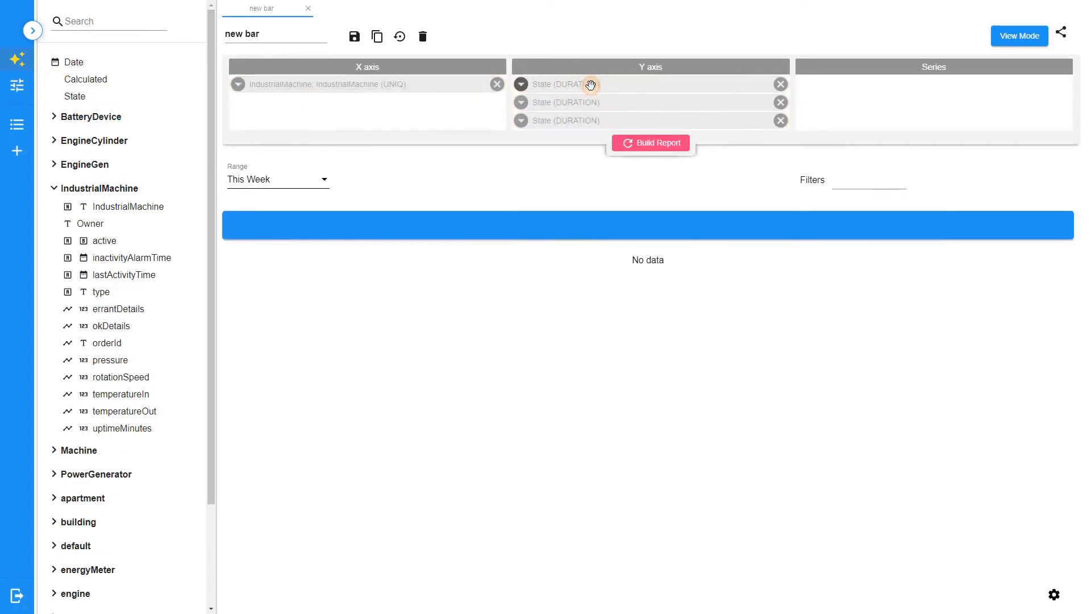
click(521, 84)
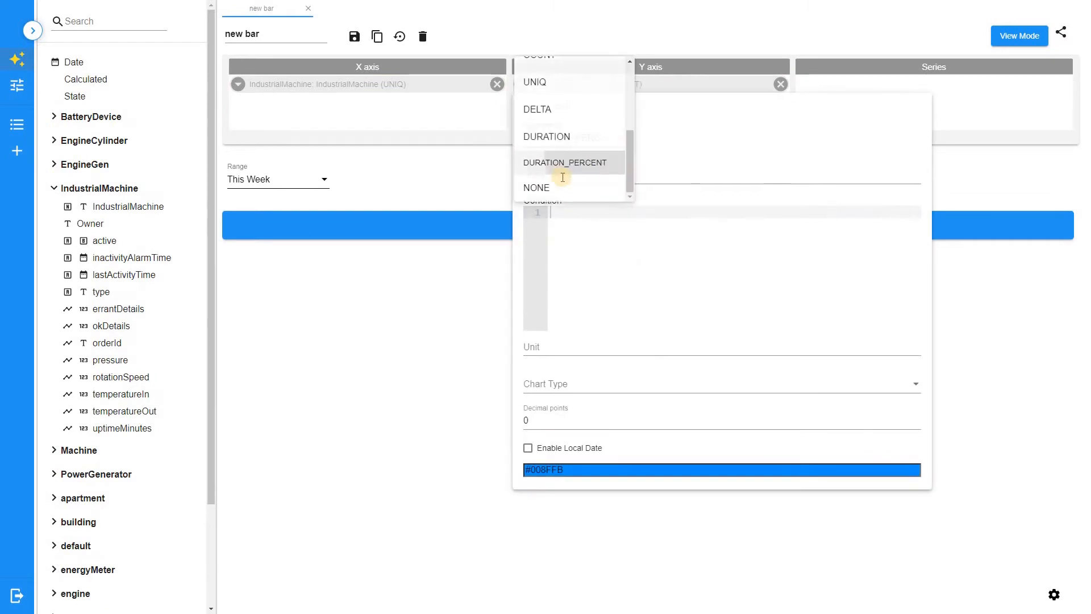
click(565, 161)
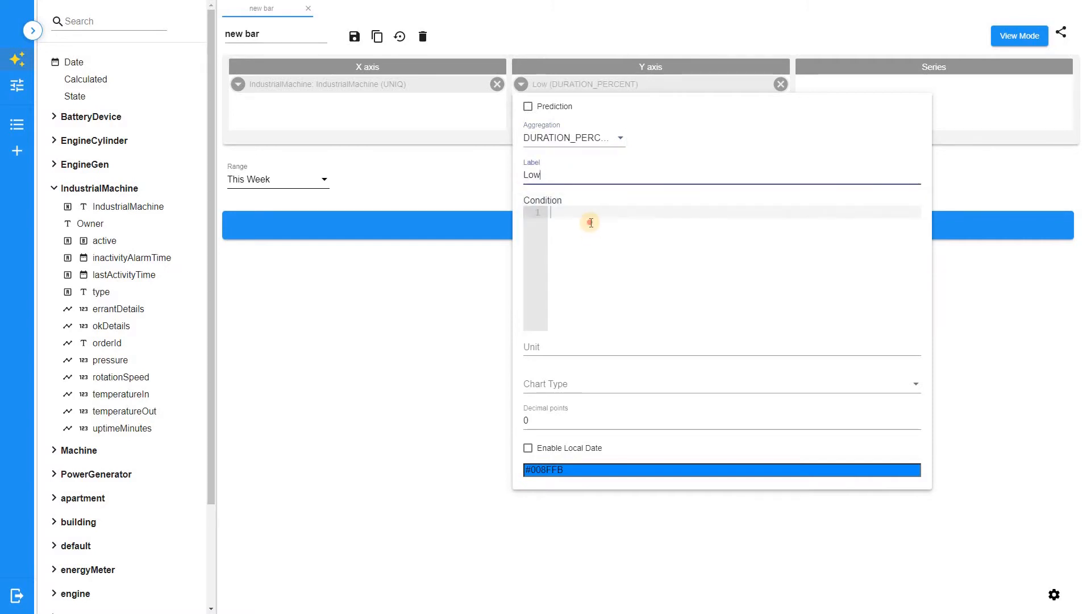
text(double okRate = none(IndustrialMachine.okDetails);)
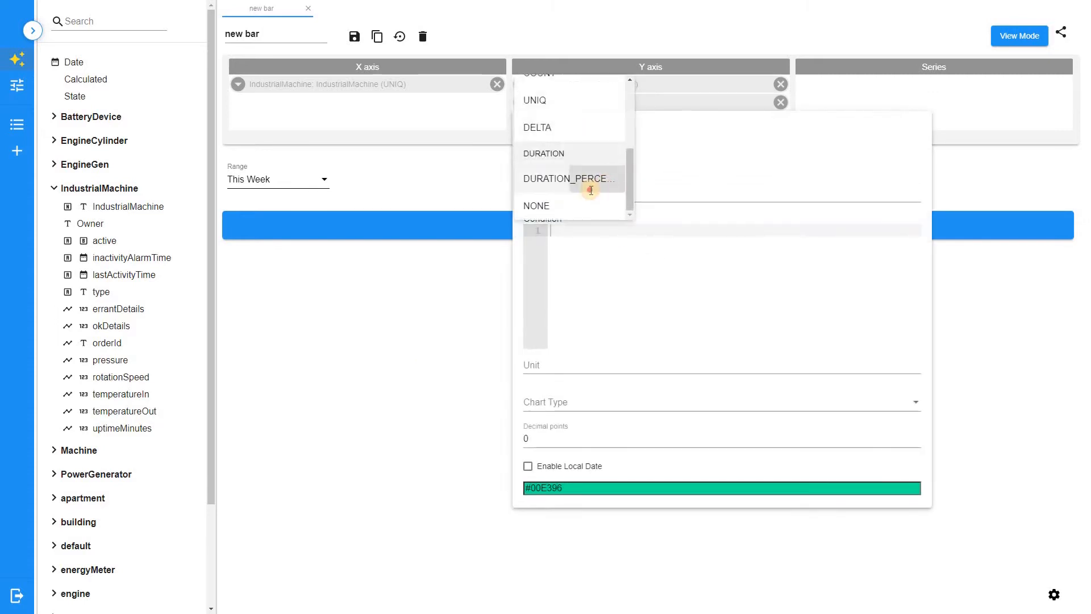
- Set the second State measure to DURATION_PERCENT with an okRate condition and begin the third
click(569, 178)
text(return okRate > 75)
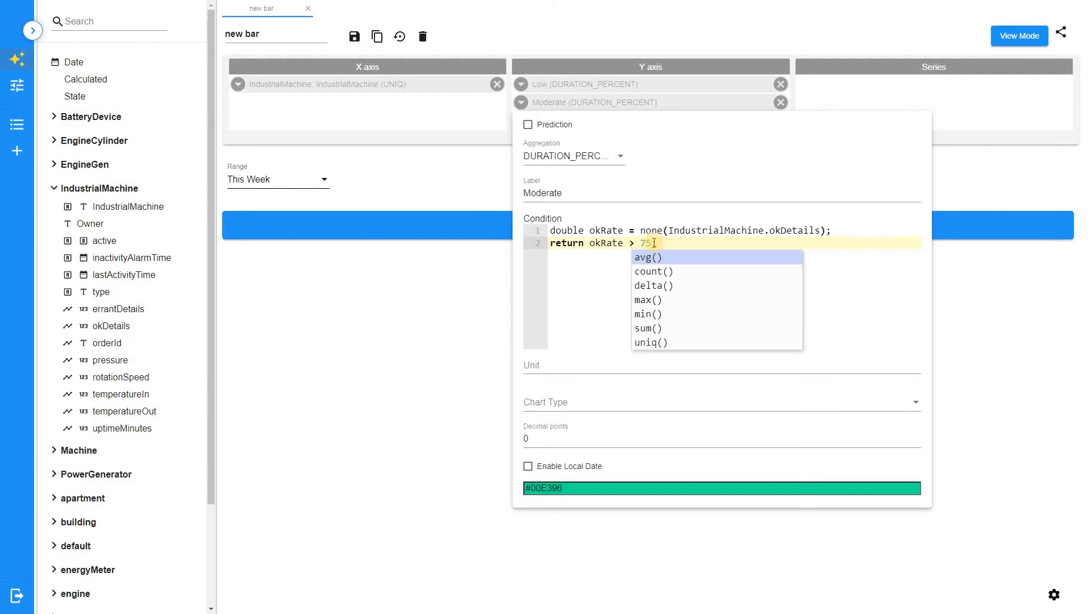
text(&&)
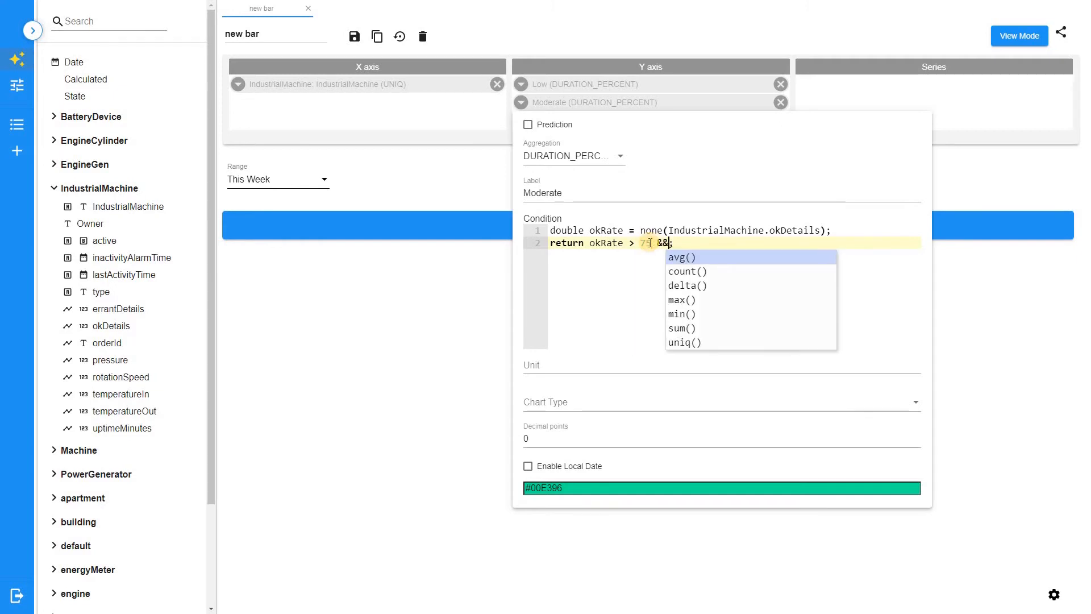
text(okR)
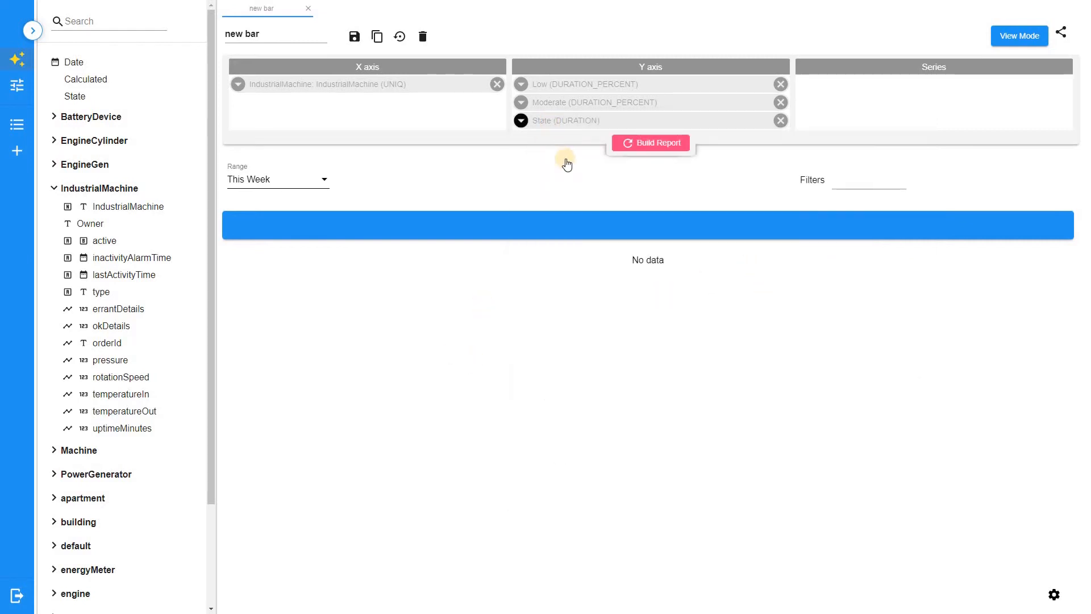
click(521, 121)
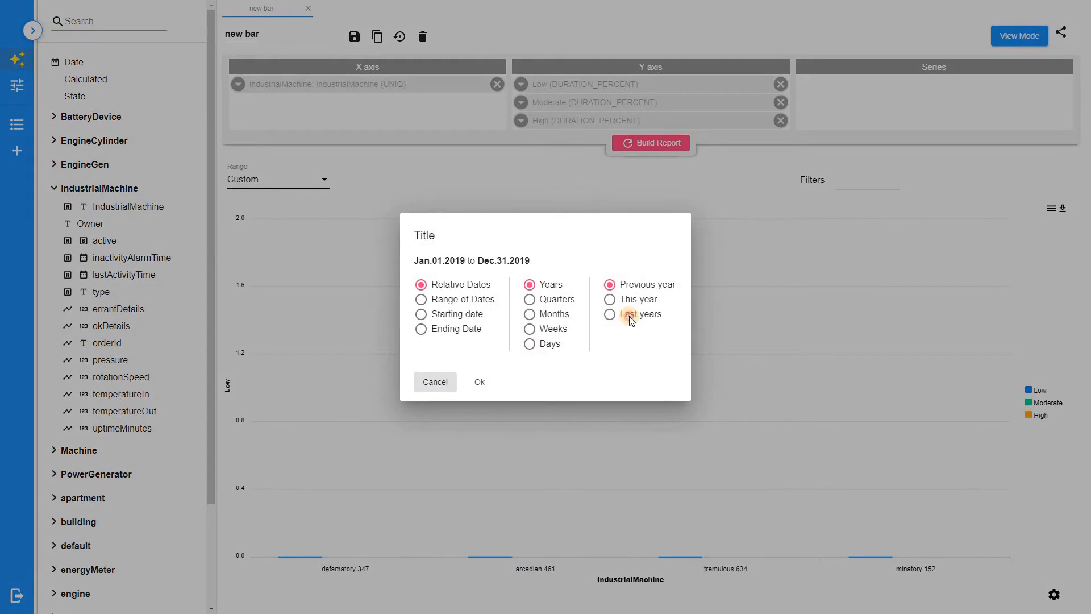
- Confirm the 2017-onward range and show horizontal 100% stacked bars with percentage labels
click(480, 381)
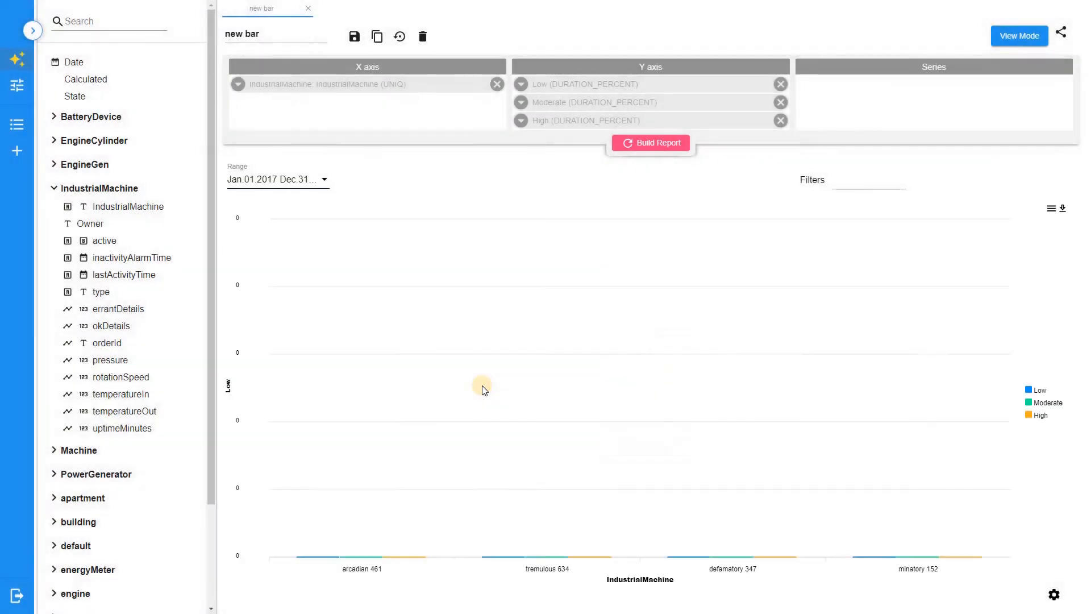
click(650, 143)
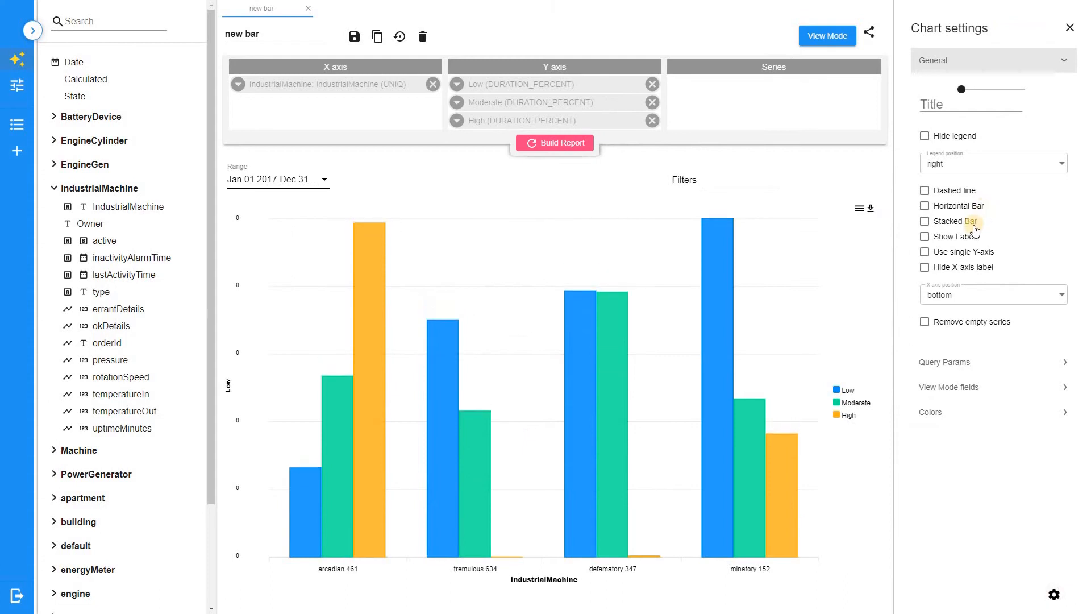
click(926, 221)
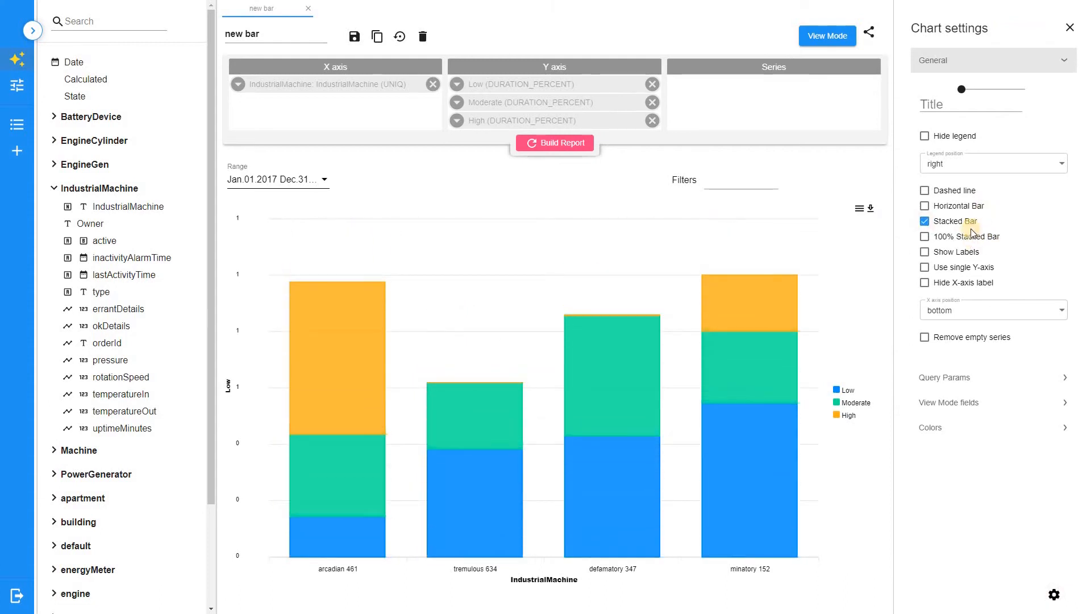
click(925, 206)
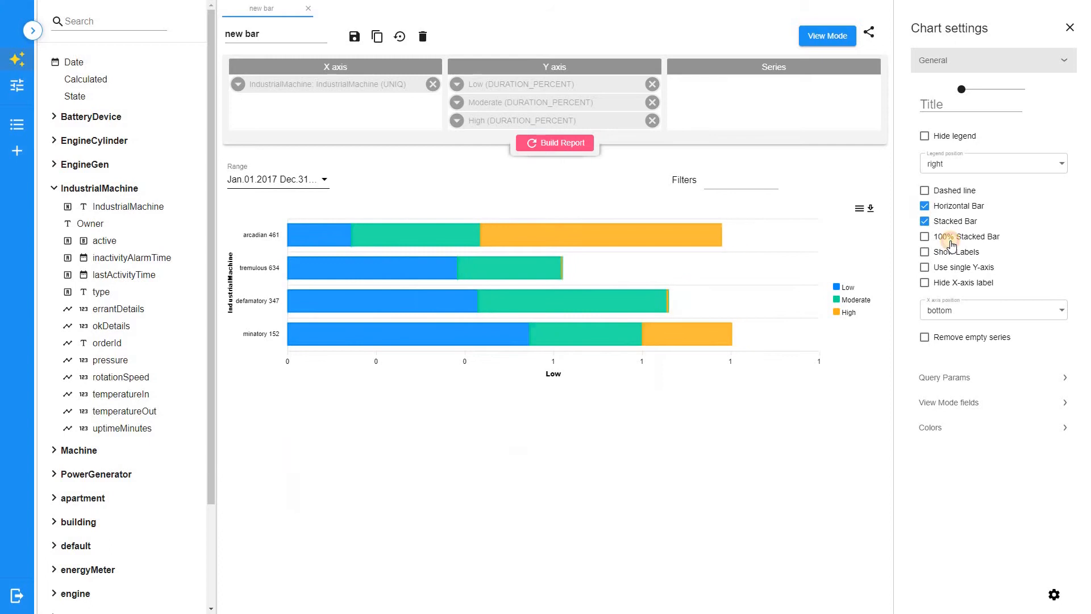
click(925, 235)
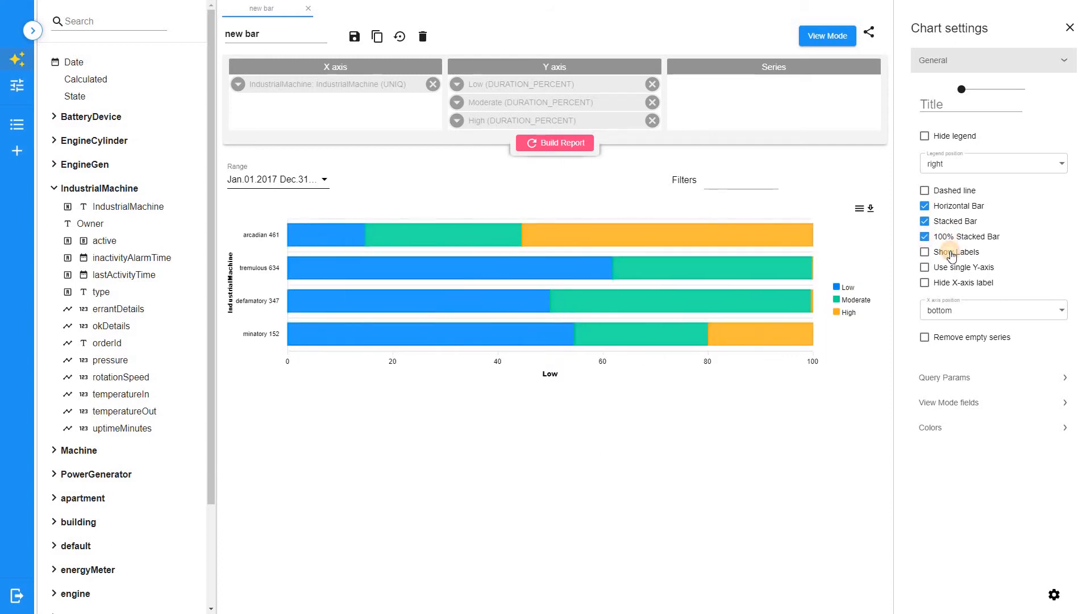
click(925, 251)
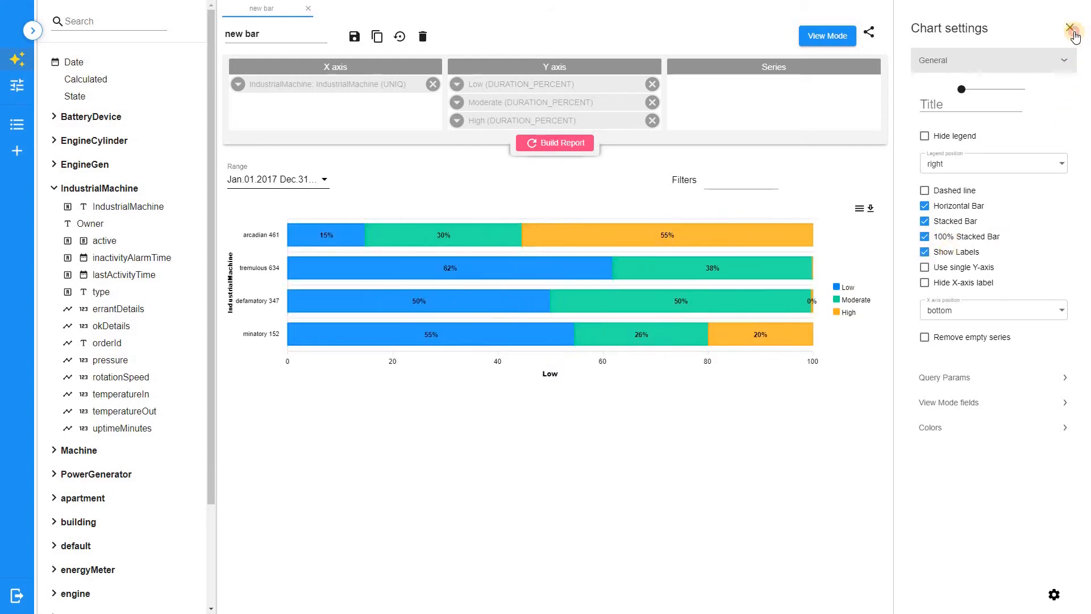
click(1074, 35)
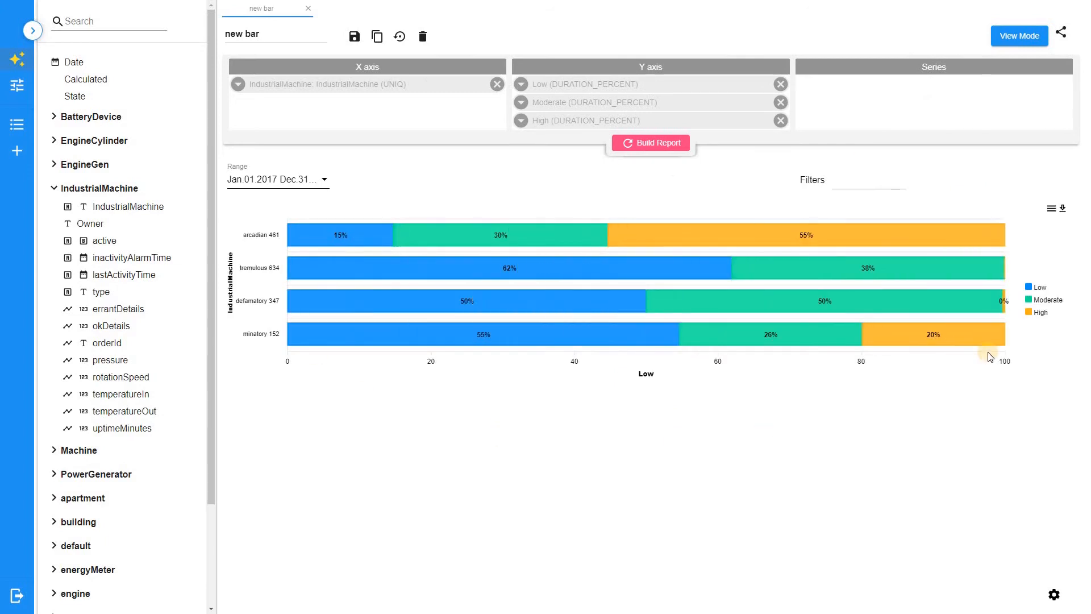
mouse_move(988, 370)
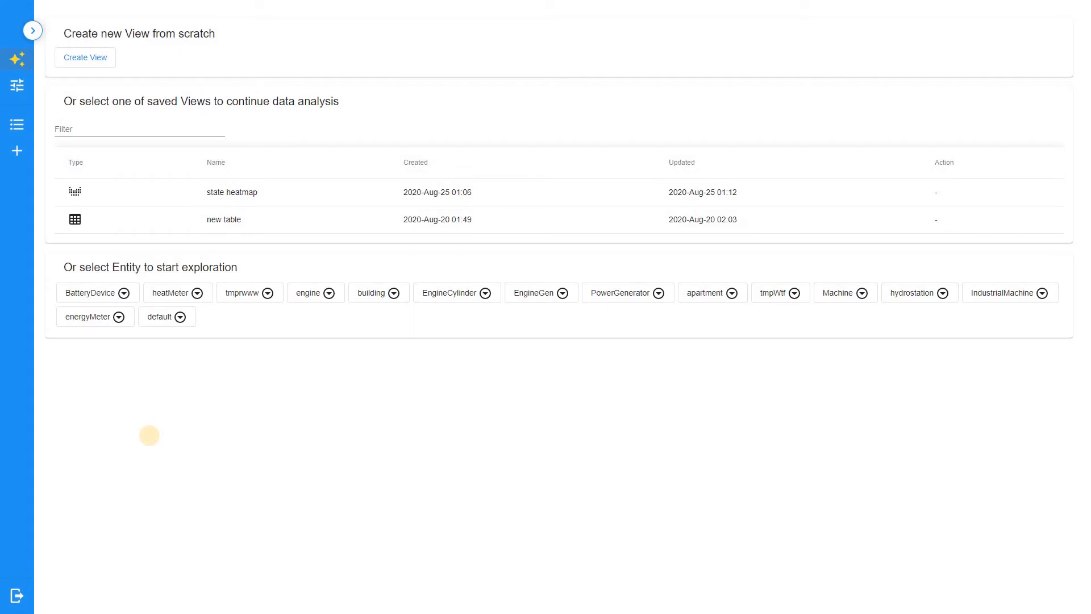
- Open the saved state heatmap view and adjust its IndustrialMachine filter choices
click(232, 192)
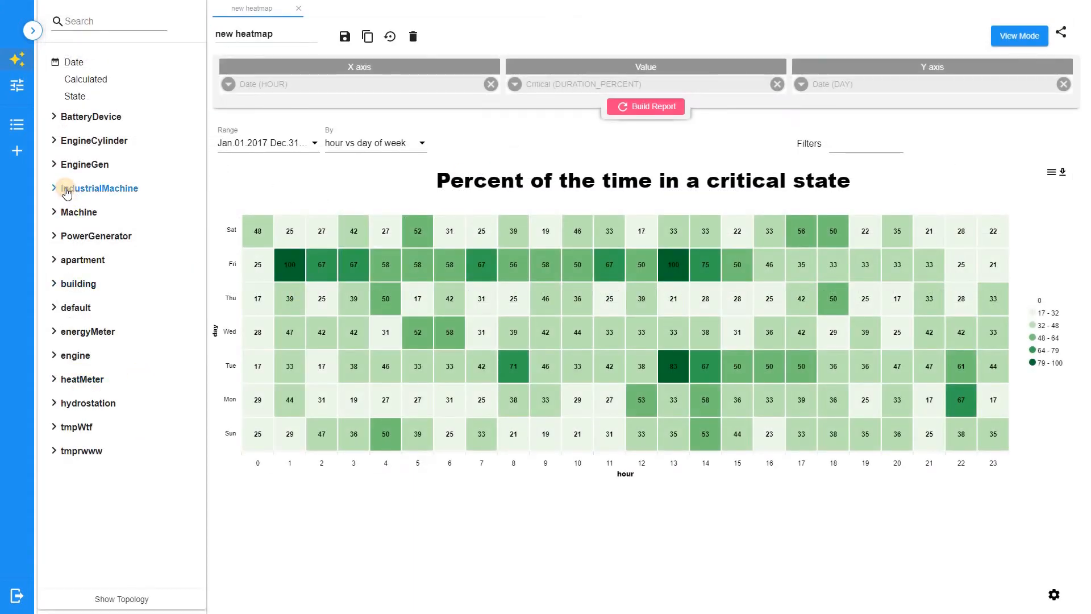
click(66, 188)
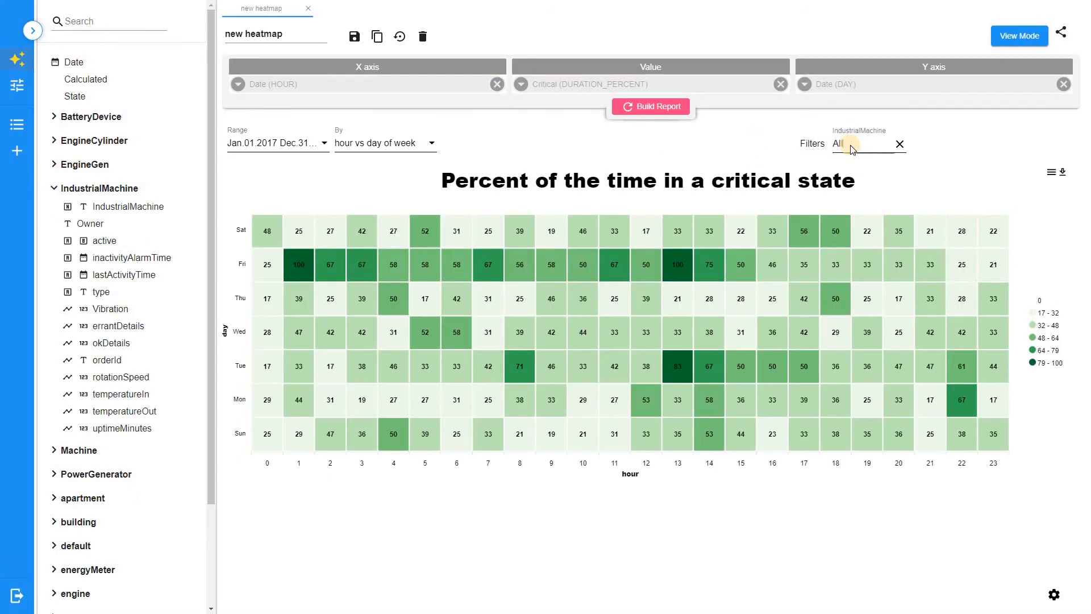
click(869, 144)
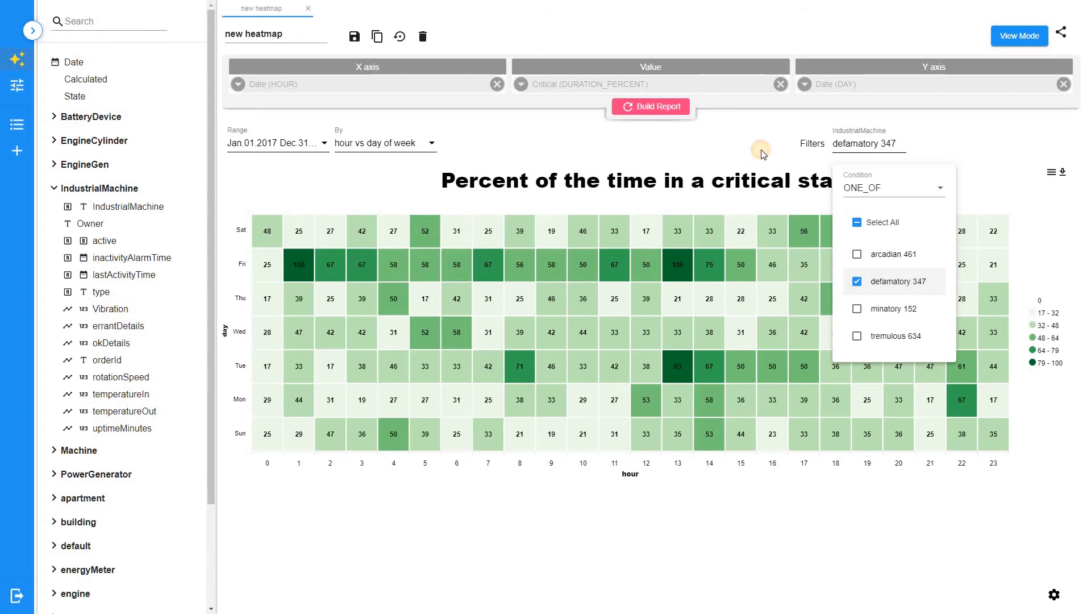
click(760, 150)
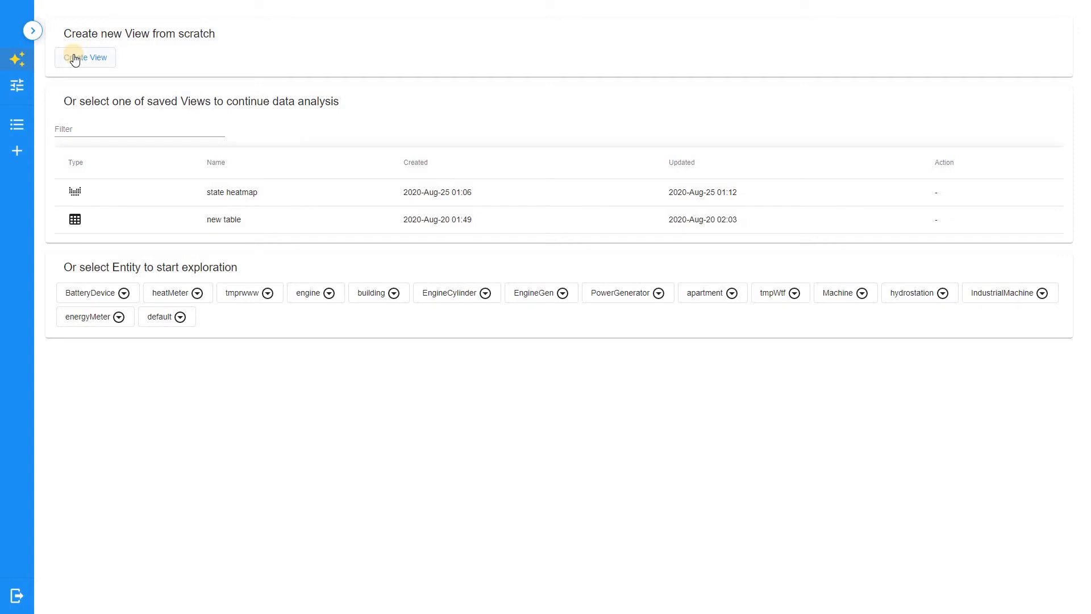
- Create a new heatmap and give its State value a Vibration-based condition
click(85, 57)
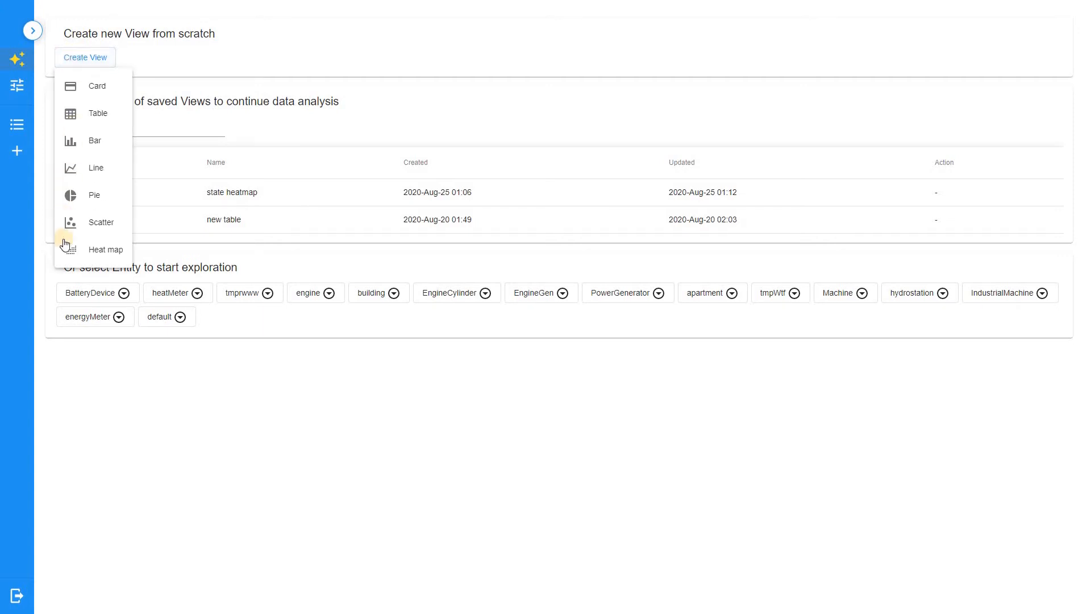
click(105, 249)
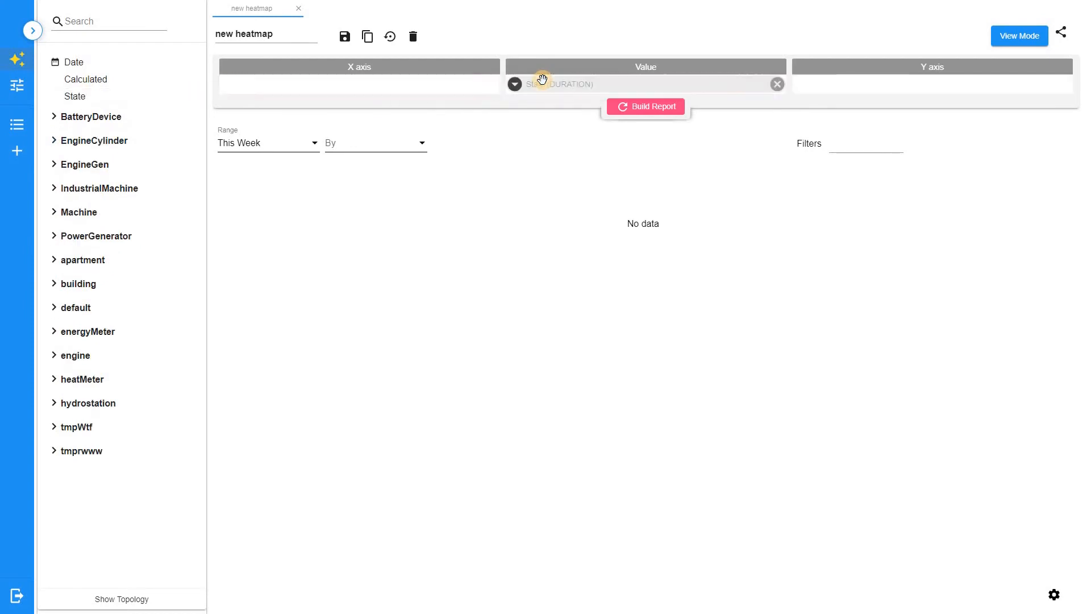
click(514, 83)
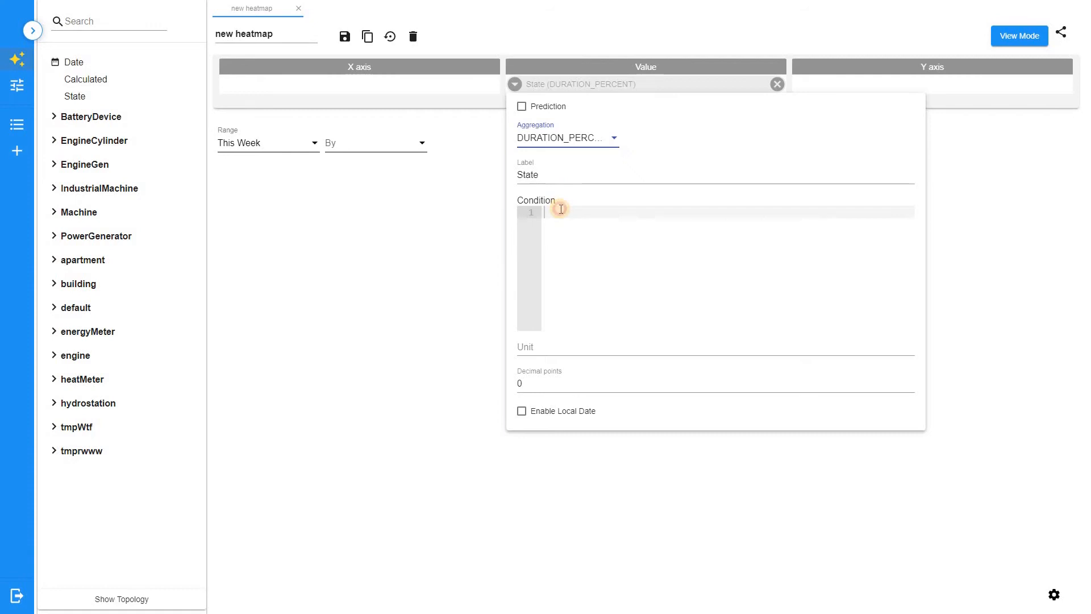
text(double pressure = none(IndustrialMachine.Vibration);)
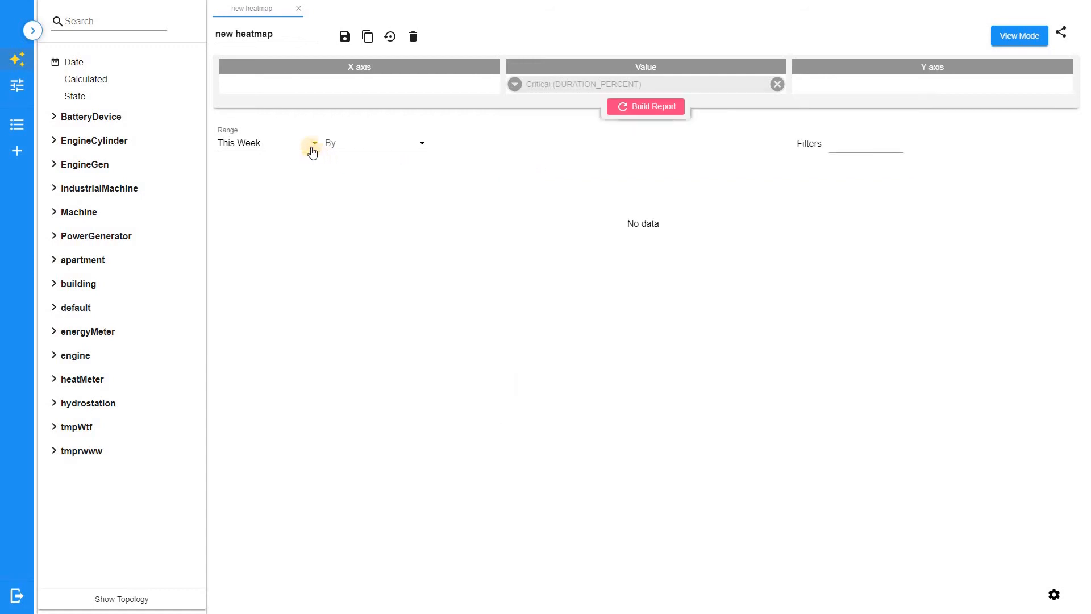
- Set a custom range of the last 3 years and lay out hour vs day of week
click(312, 143)
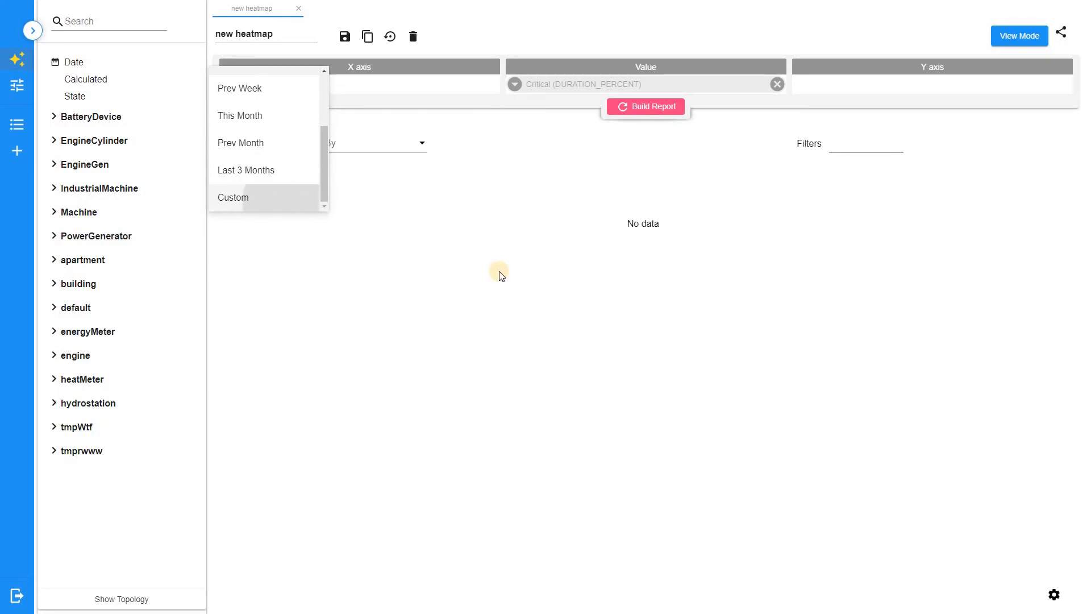
click(233, 198)
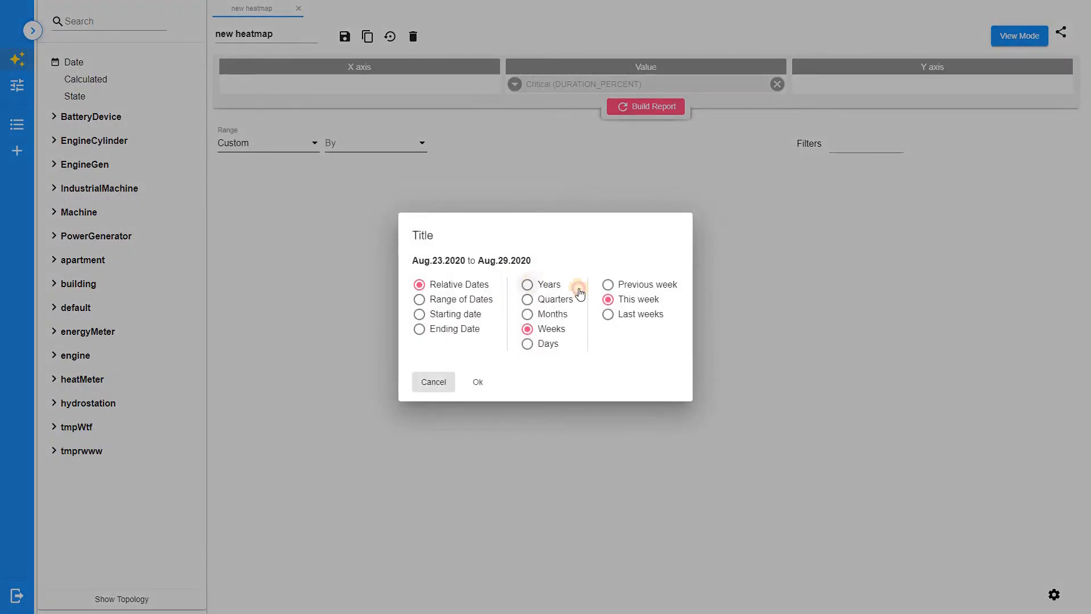
click(528, 284)
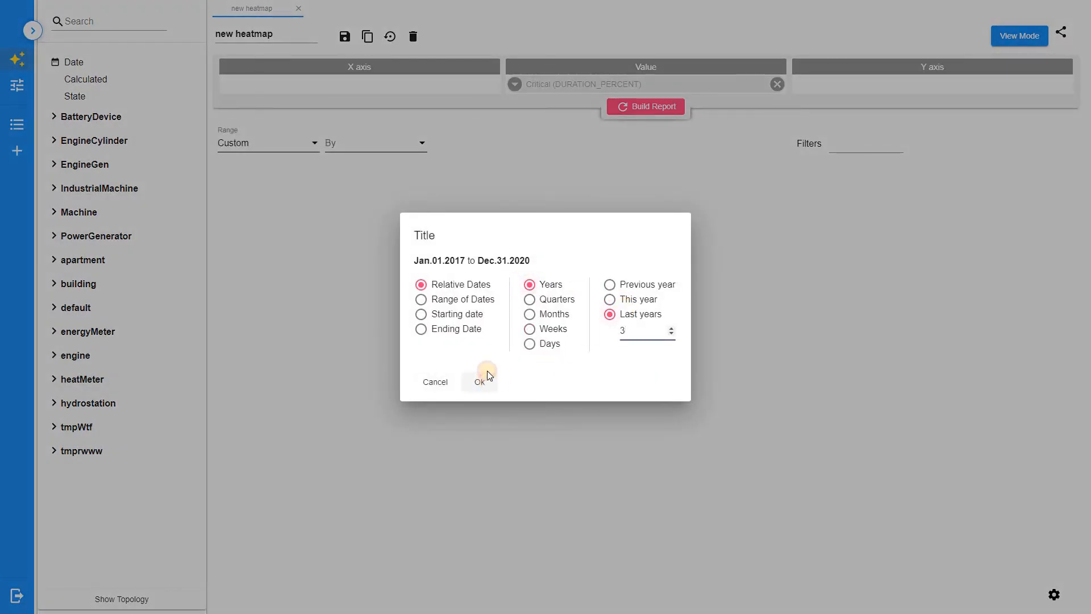
click(480, 382)
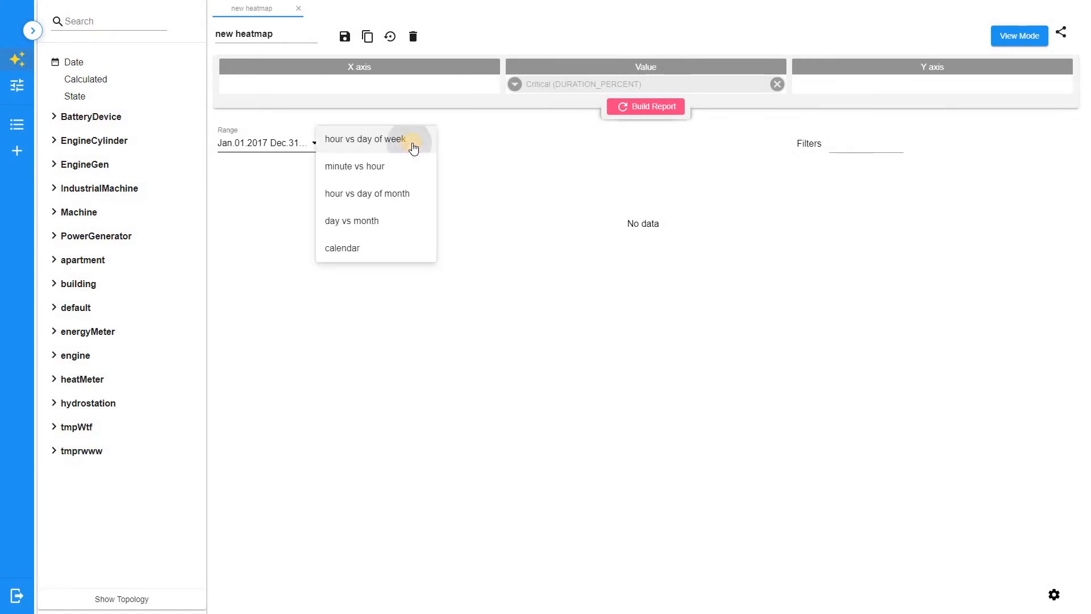
click(363, 139)
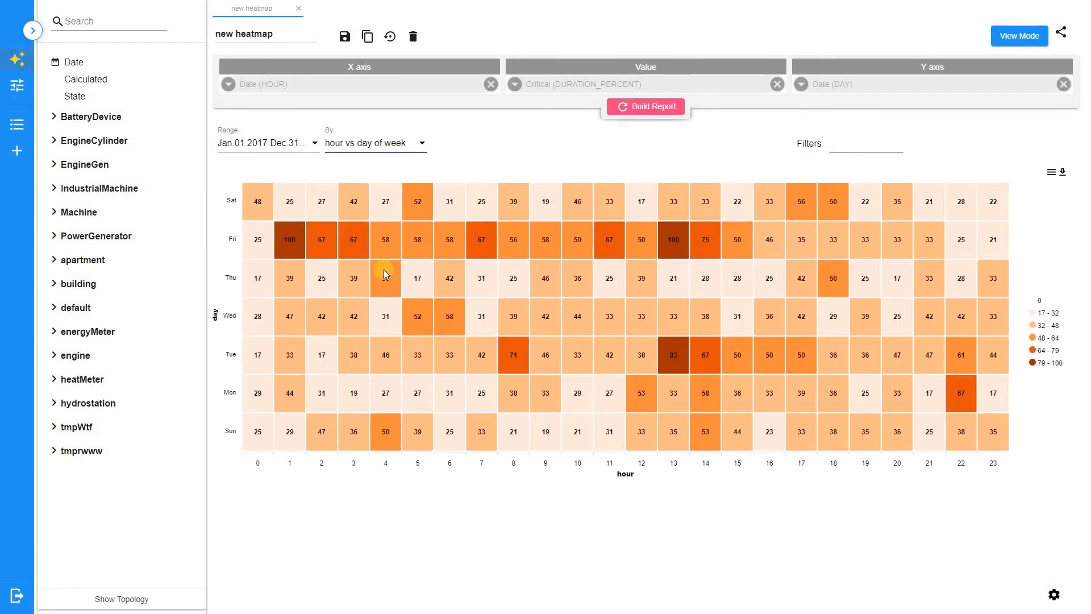
mouse_move(983, 505)
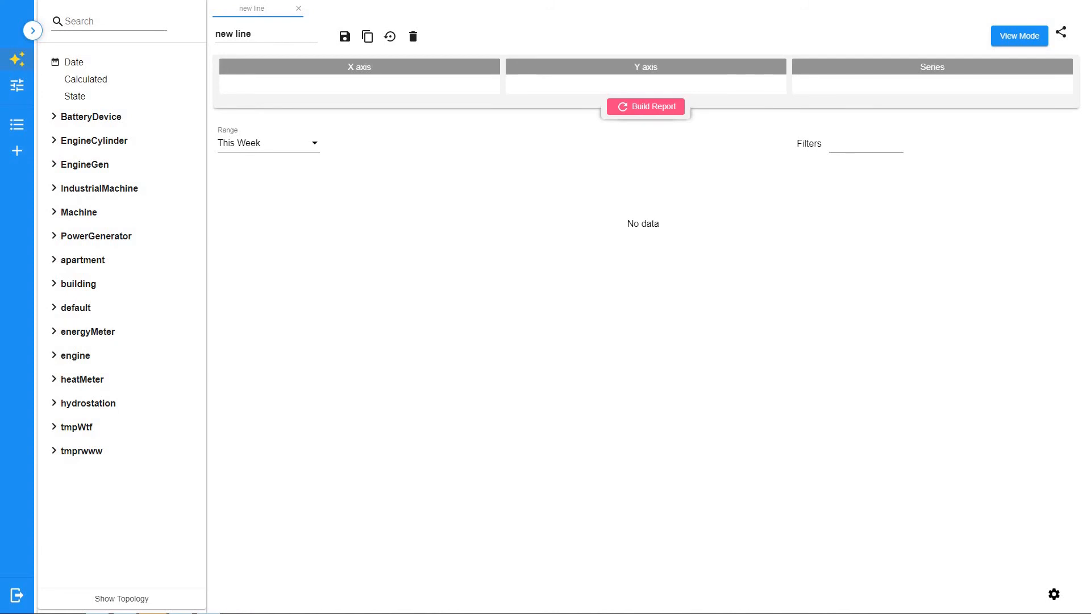
mouse_move(99, 202)
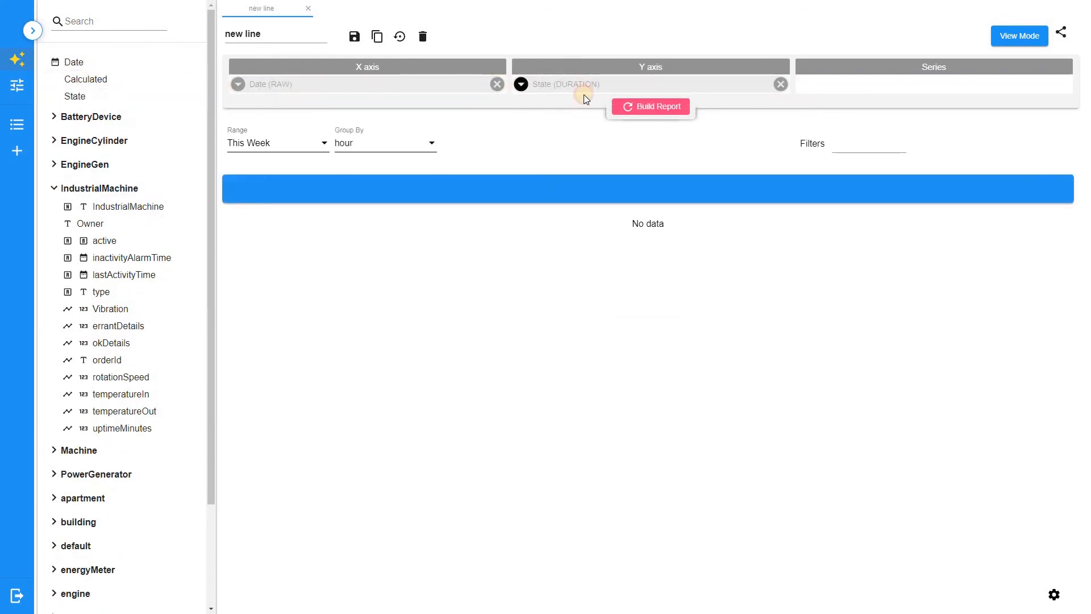
- Set the State field's aggregation to NONE and label it 'Low quality'
click(521, 84)
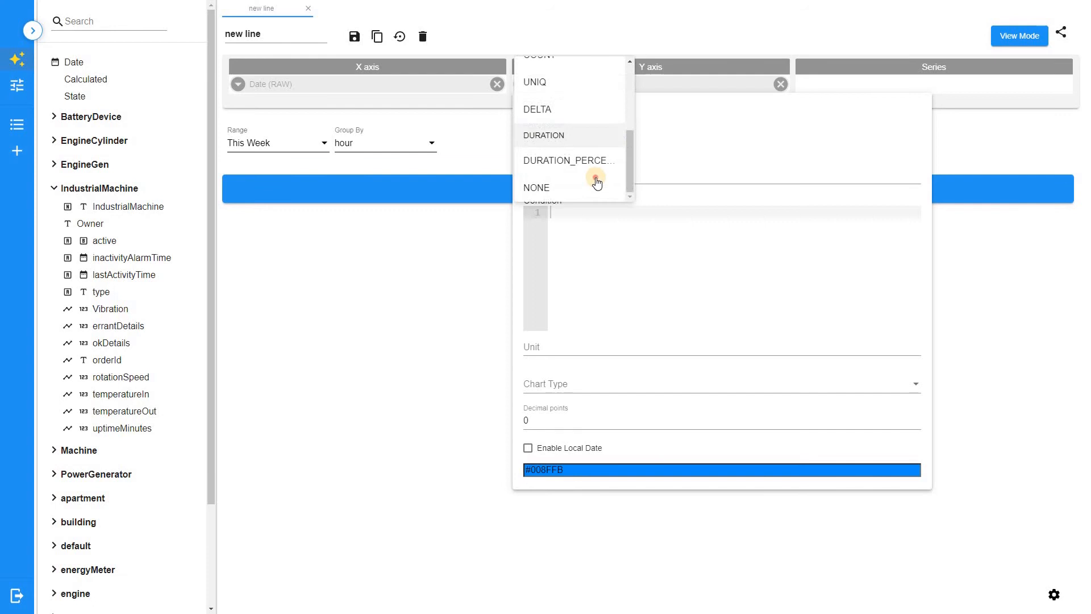
click(536, 187)
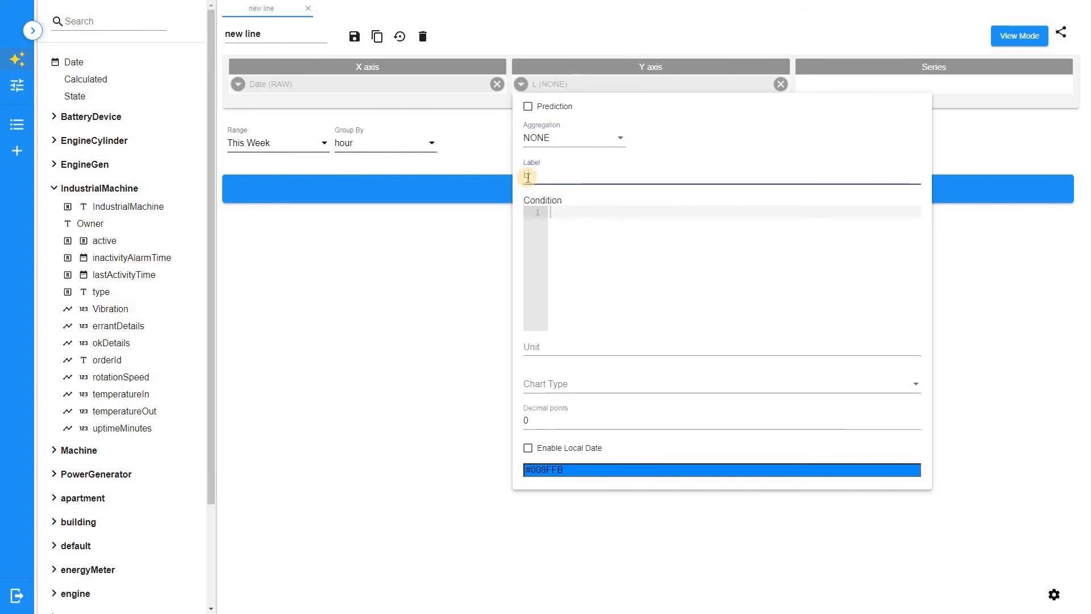
text(Low qualit)
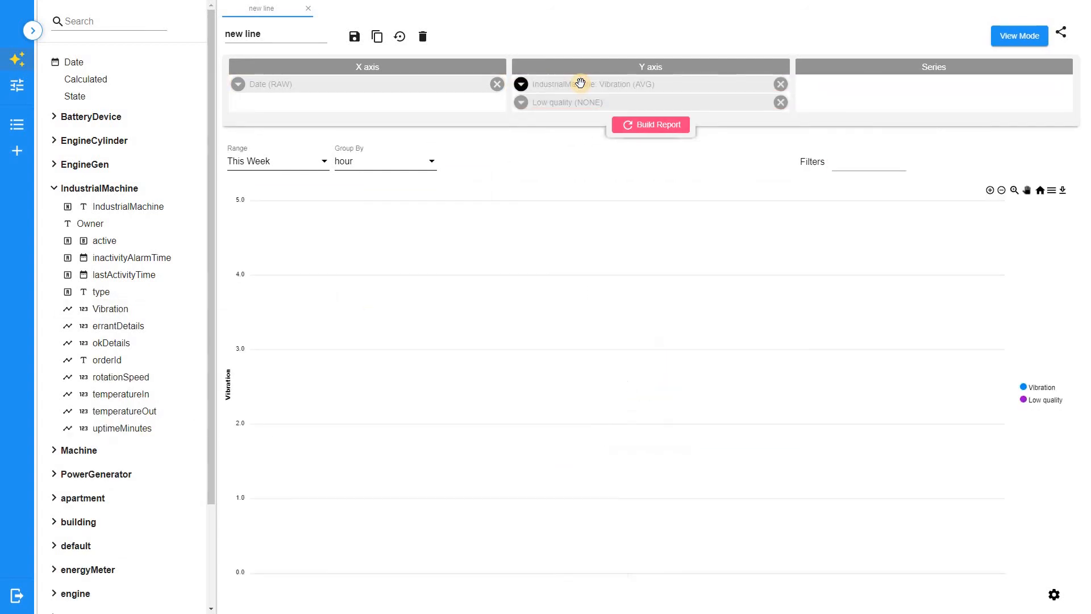
click(277, 161)
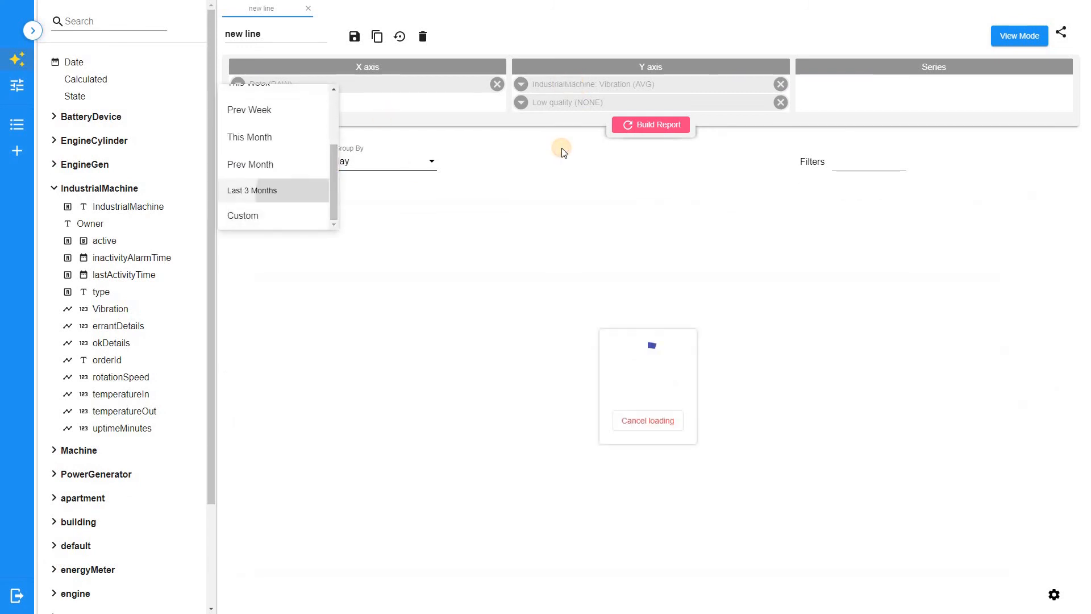
- Show the last three months and list aggregation options for the Low quality field
click(252, 191)
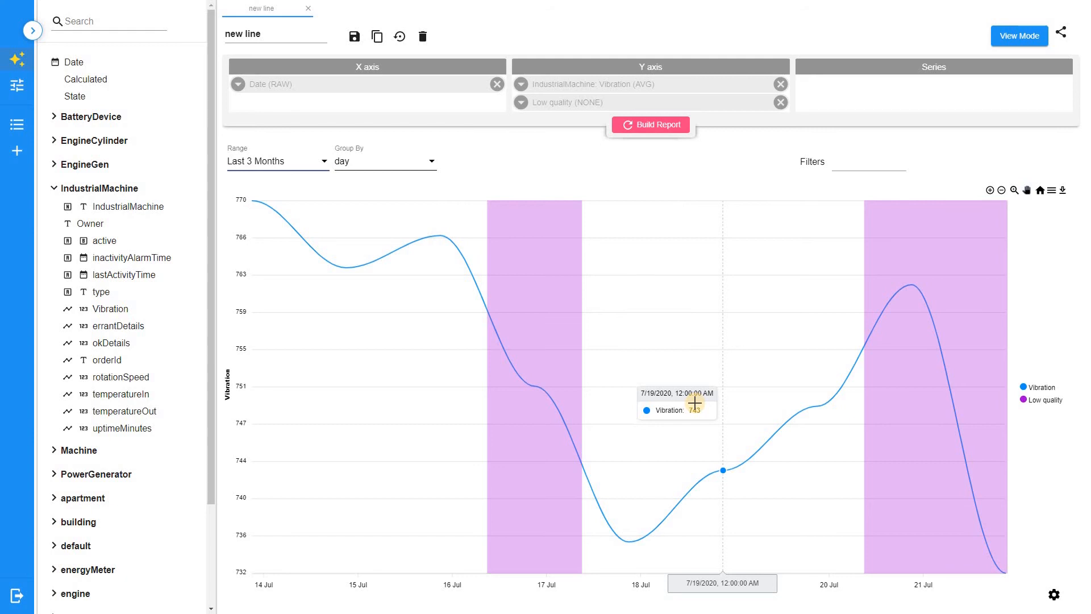
click(521, 102)
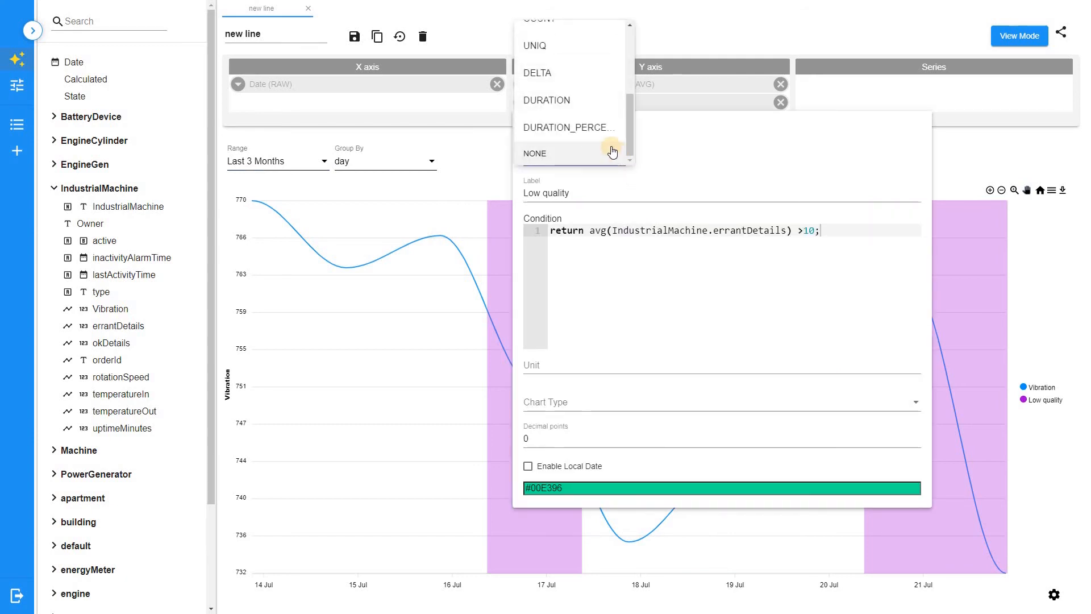
mouse_move(606, 147)
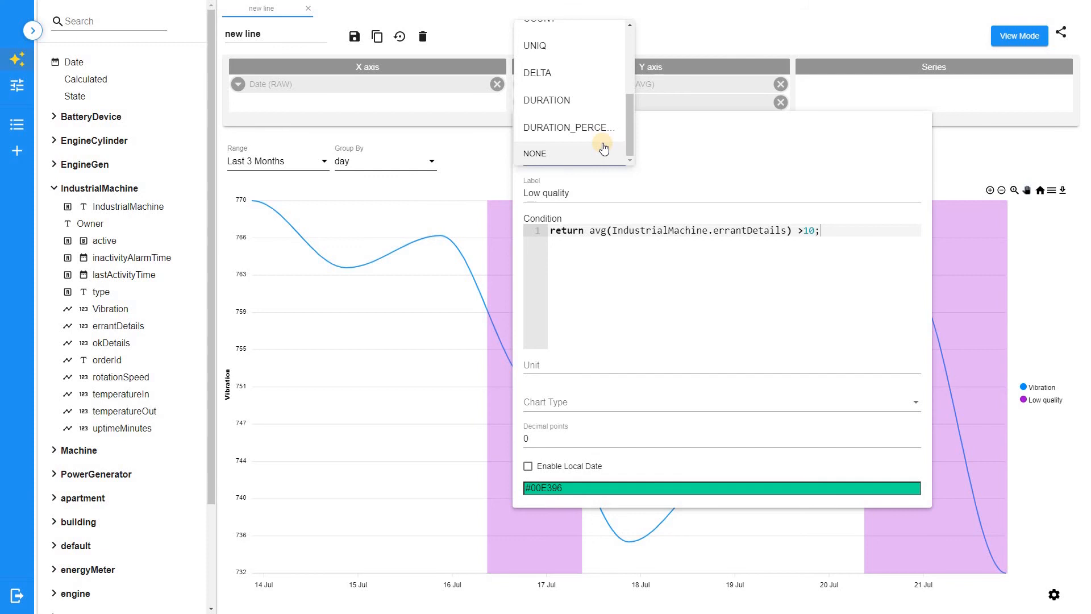
mouse_move(546, 99)
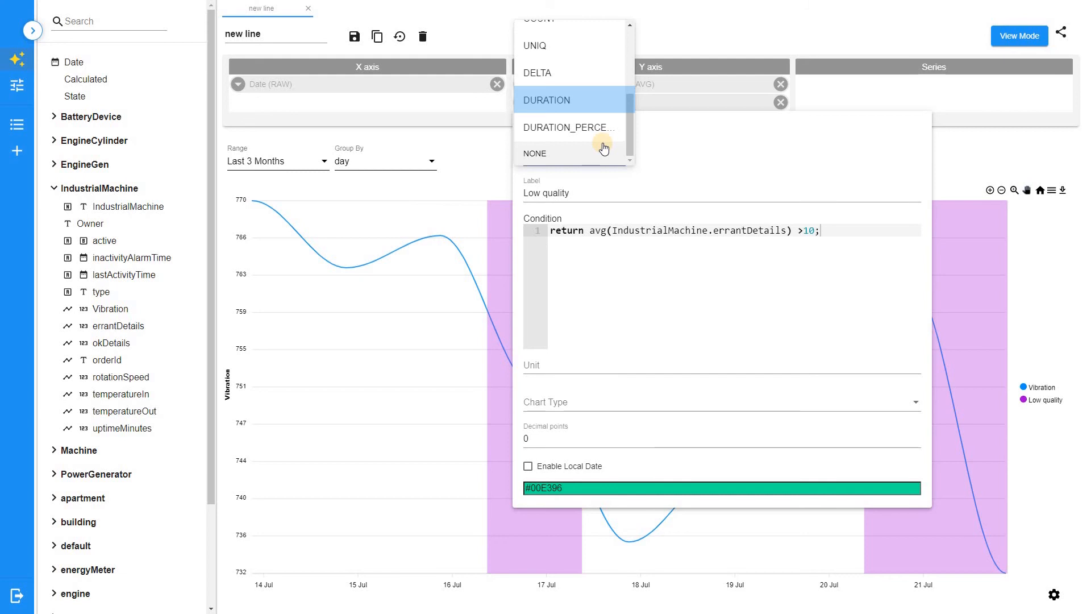
mouse_move(569, 128)
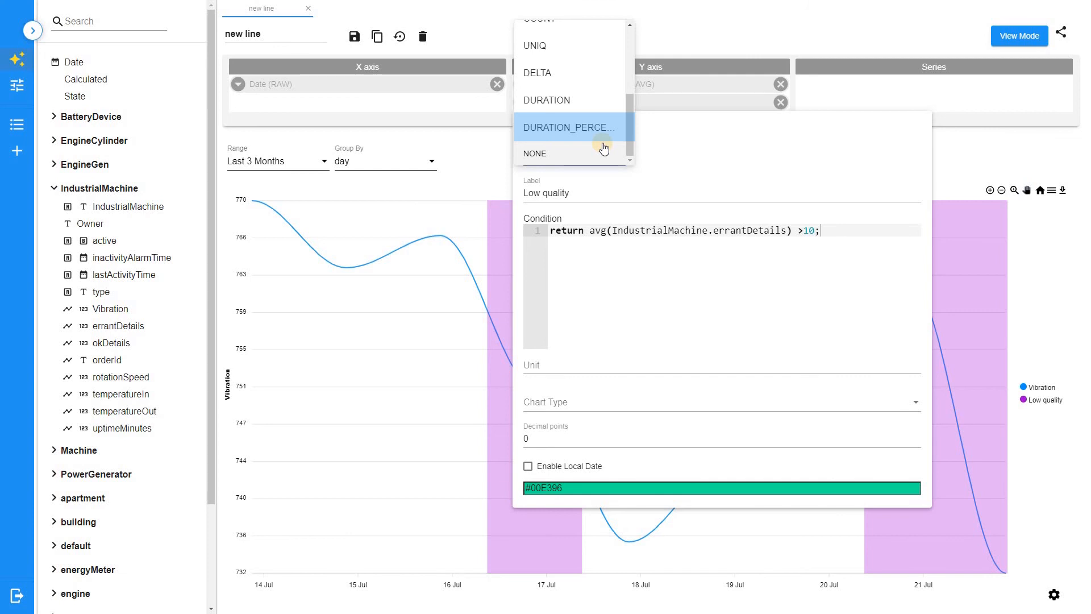
mouse_move(603, 148)
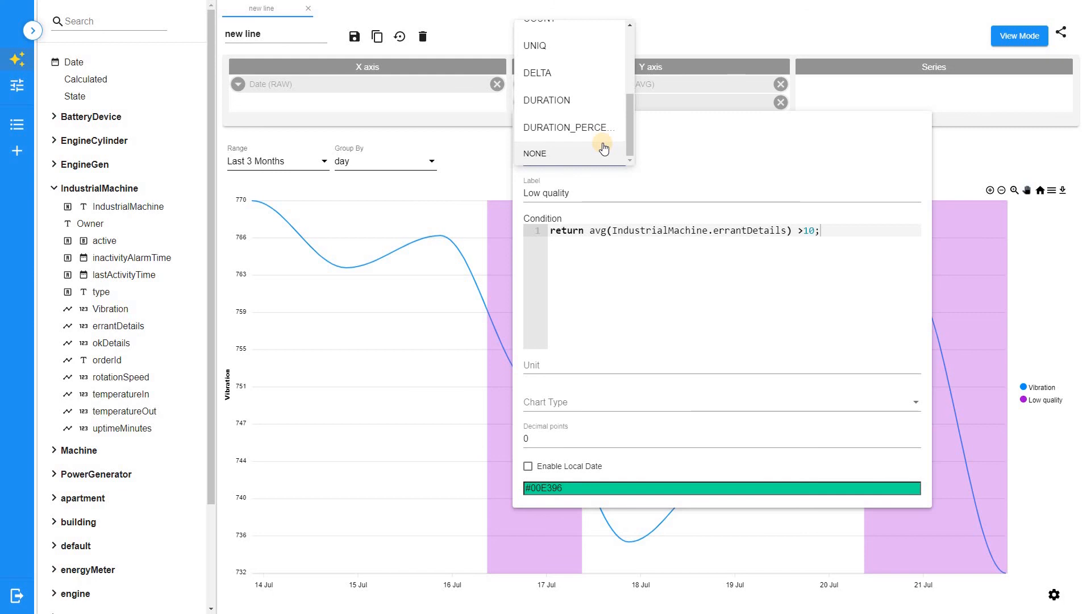
scroll(up, 3)
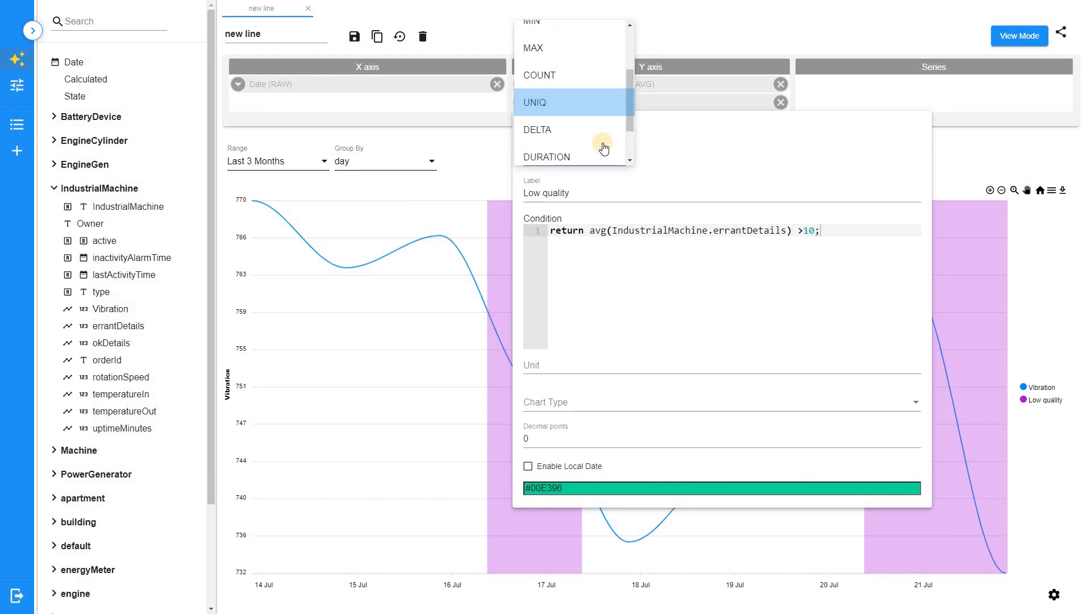
scroll(down, 3)
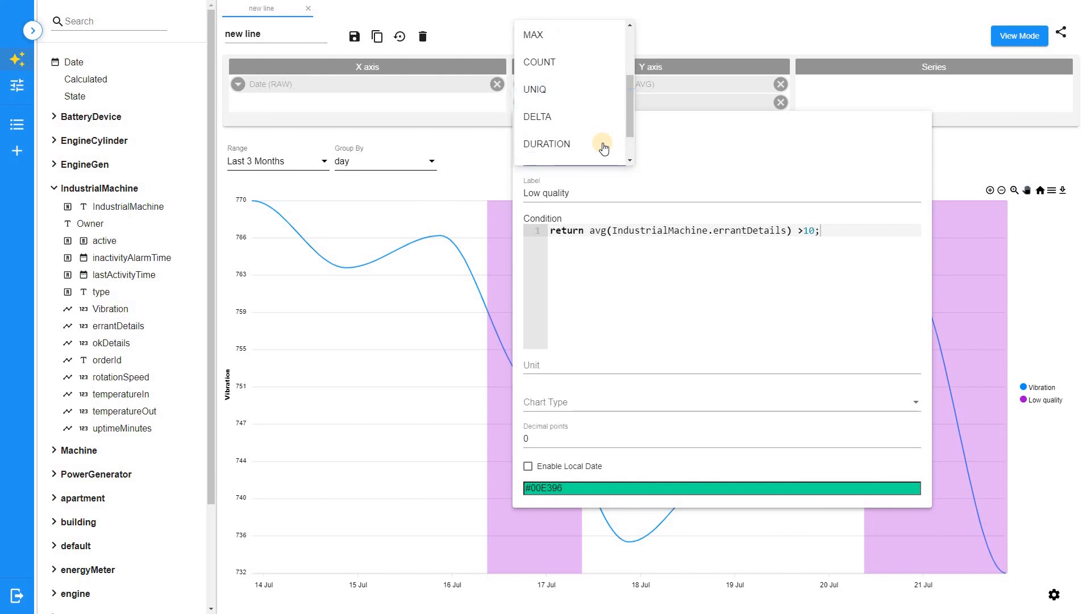
scroll(up, 3)
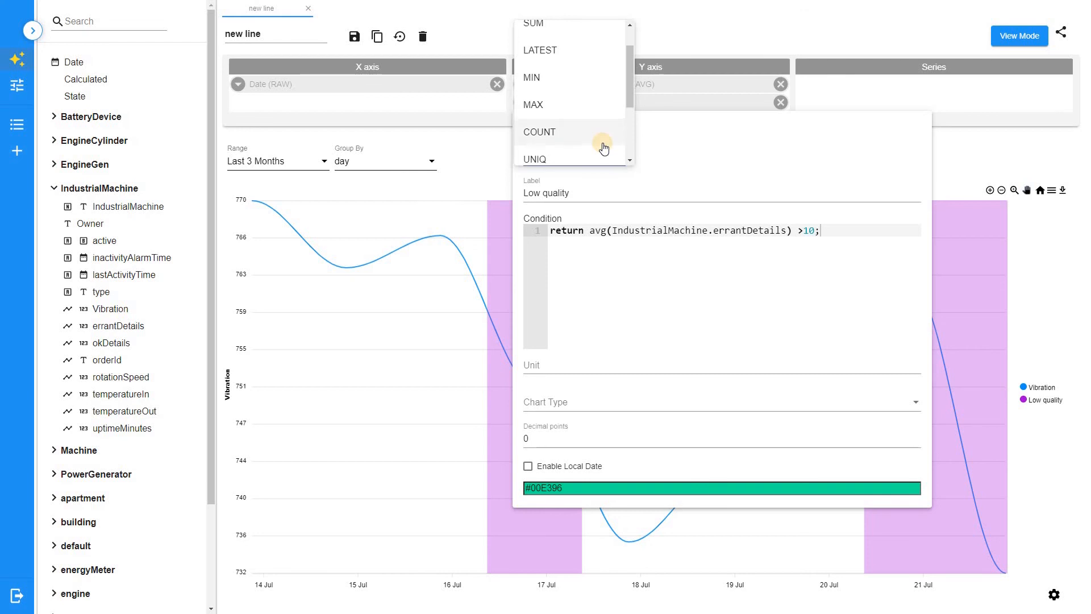
scroll(up, 3)
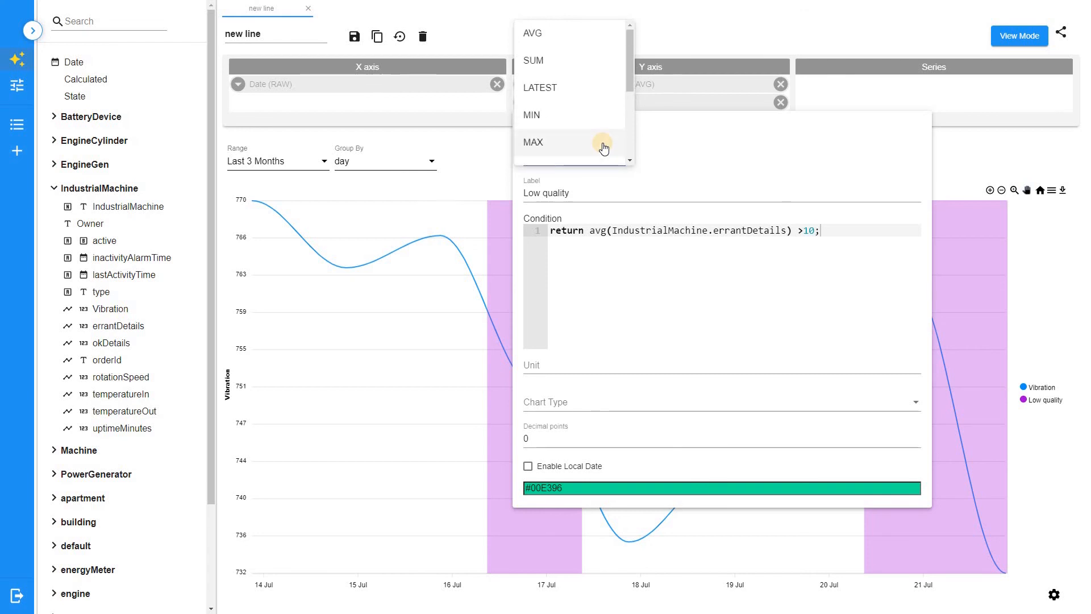
scroll(down, 3)
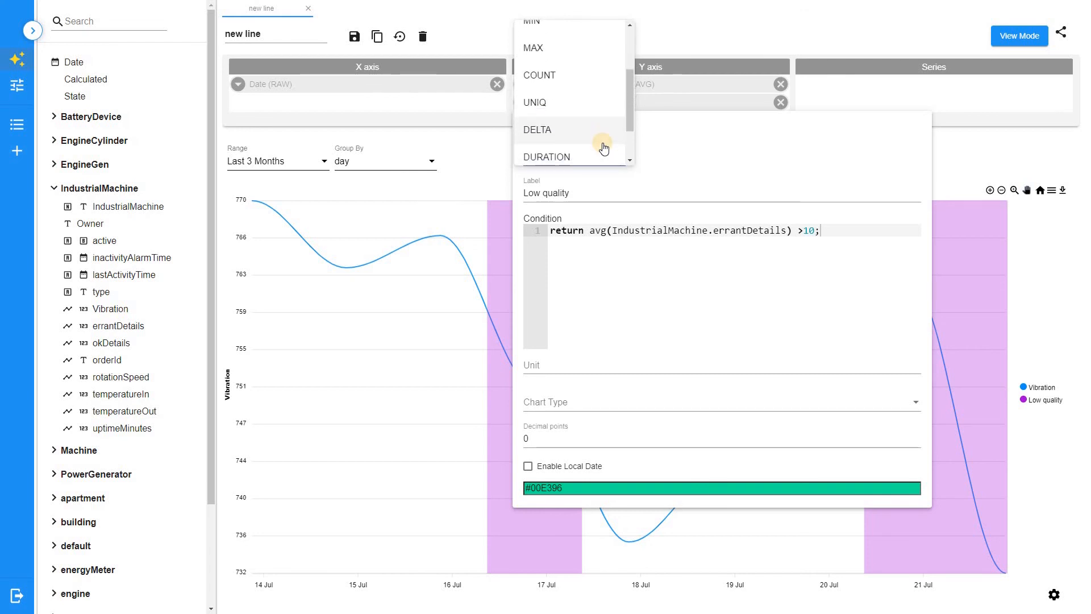